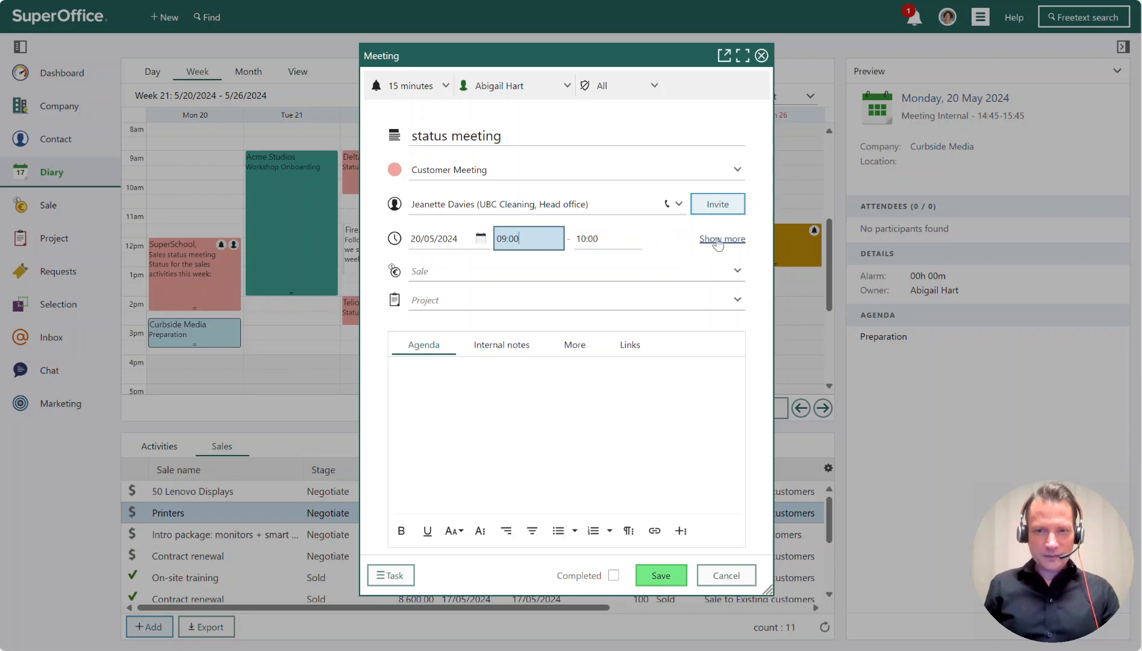
Step: Set the status meeting's repeat option to Do not repeat
click(722, 239)
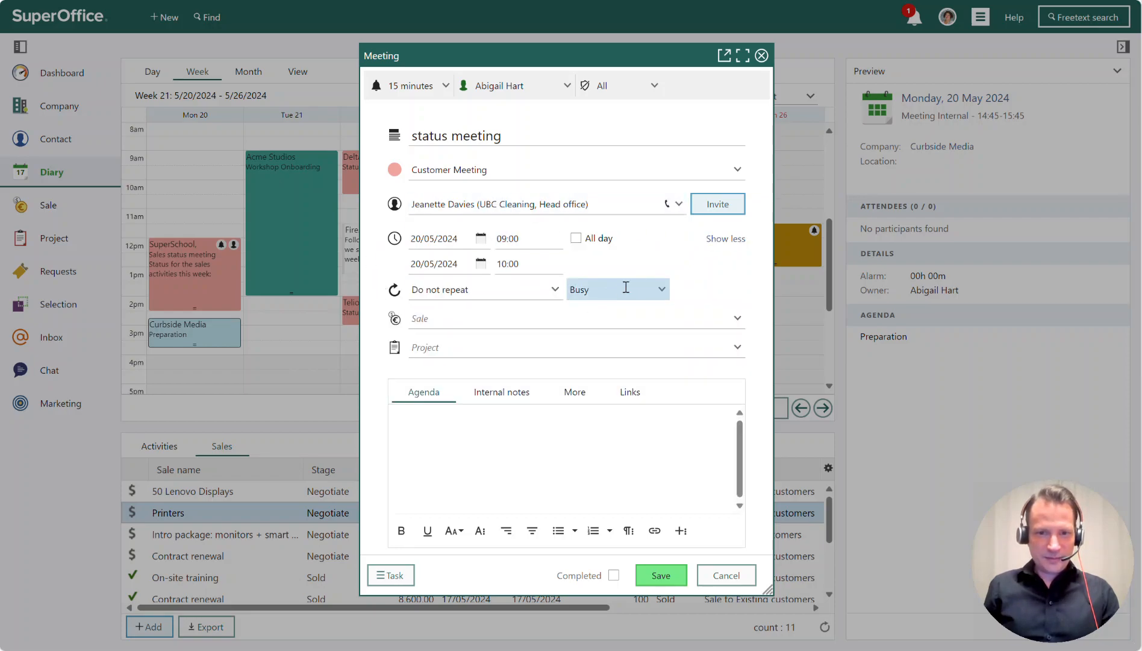
click(481, 288)
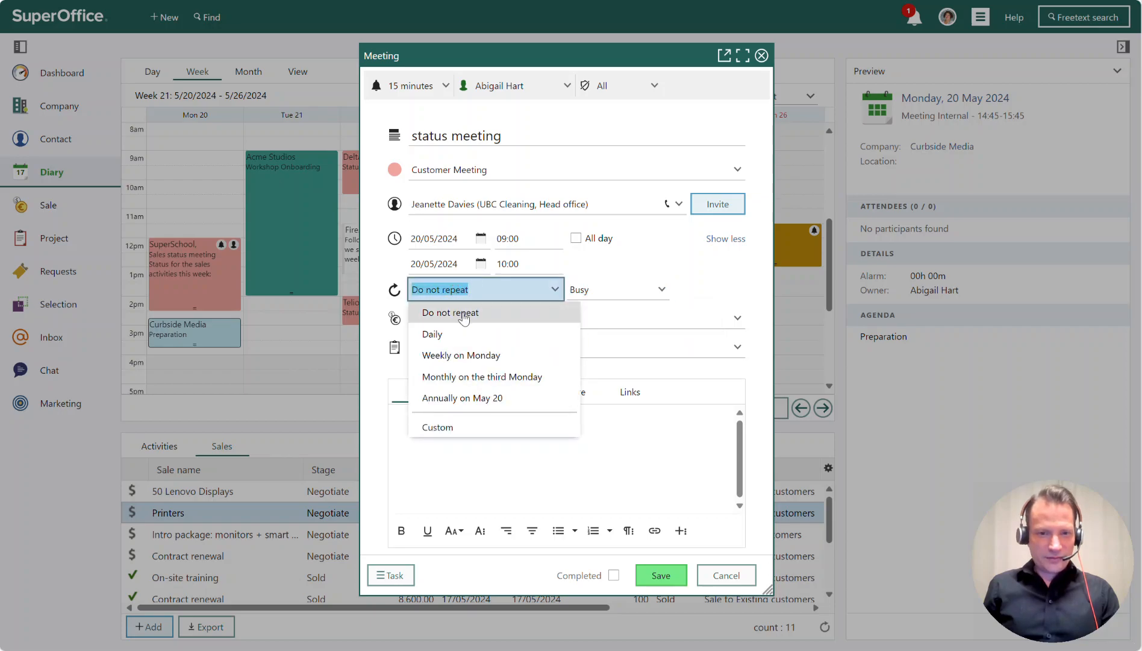
click(438, 427)
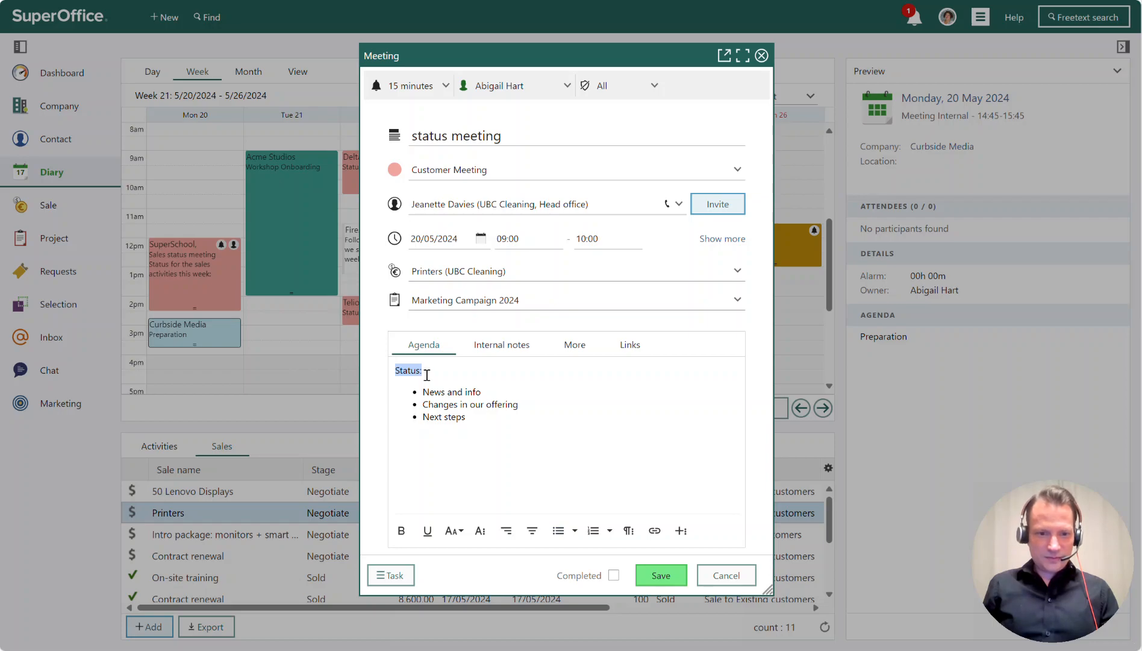
Step: Add the closing line 'Looking forward!' to the meeting agenda
text(Looking forward!)
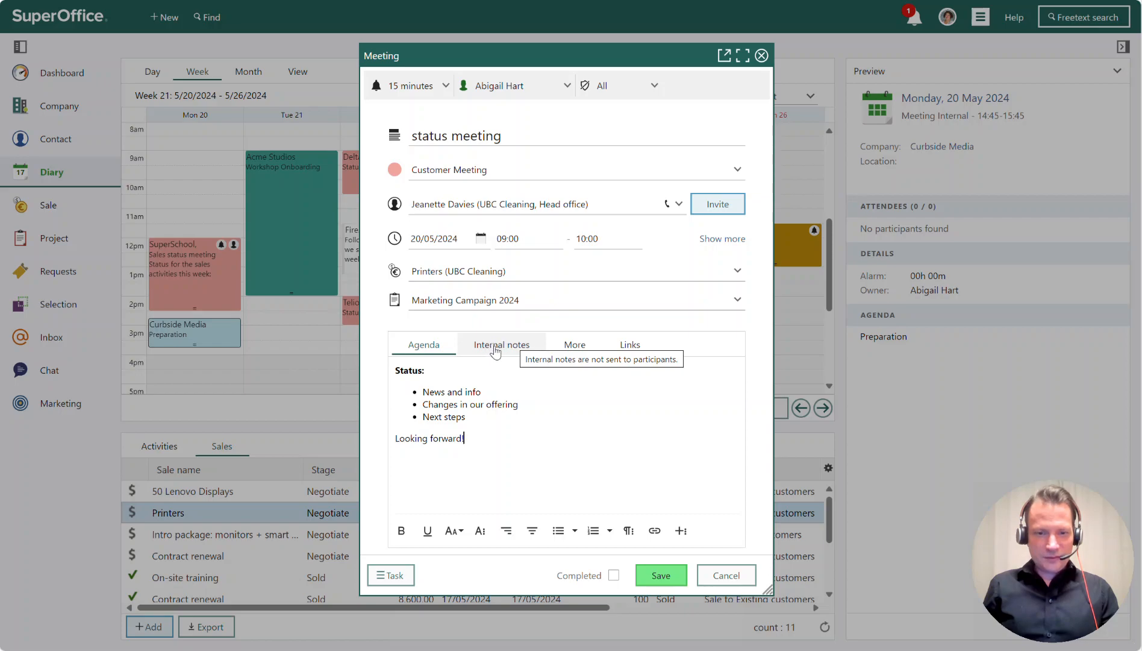
Step: Bring up the Internal notes section of the status meeting
click(717, 203)
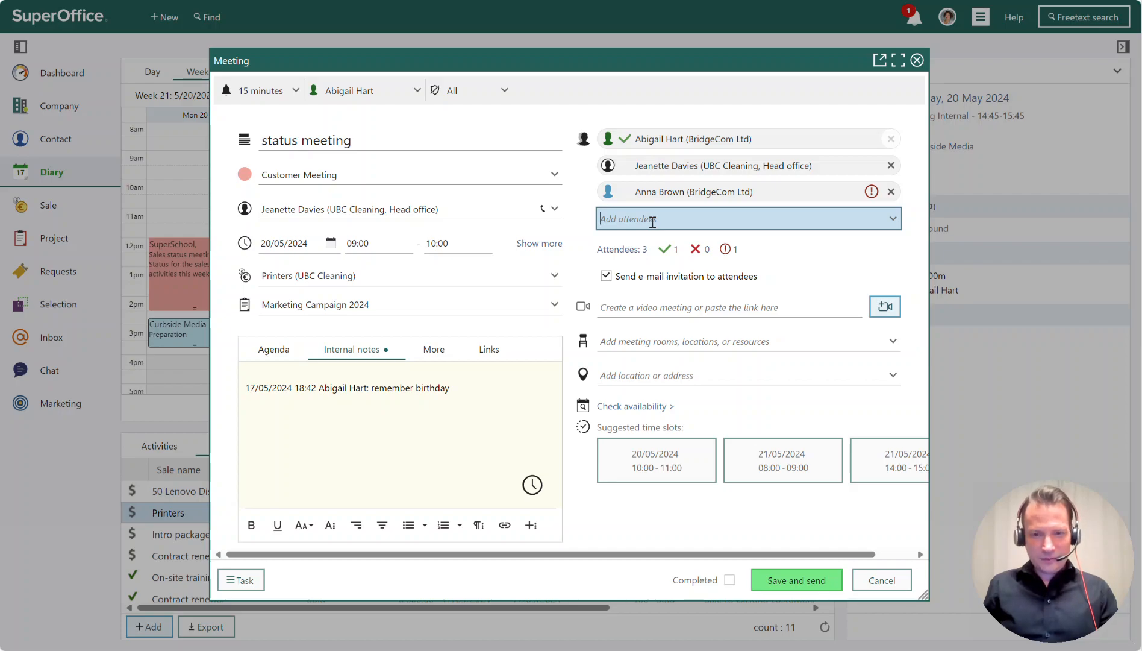
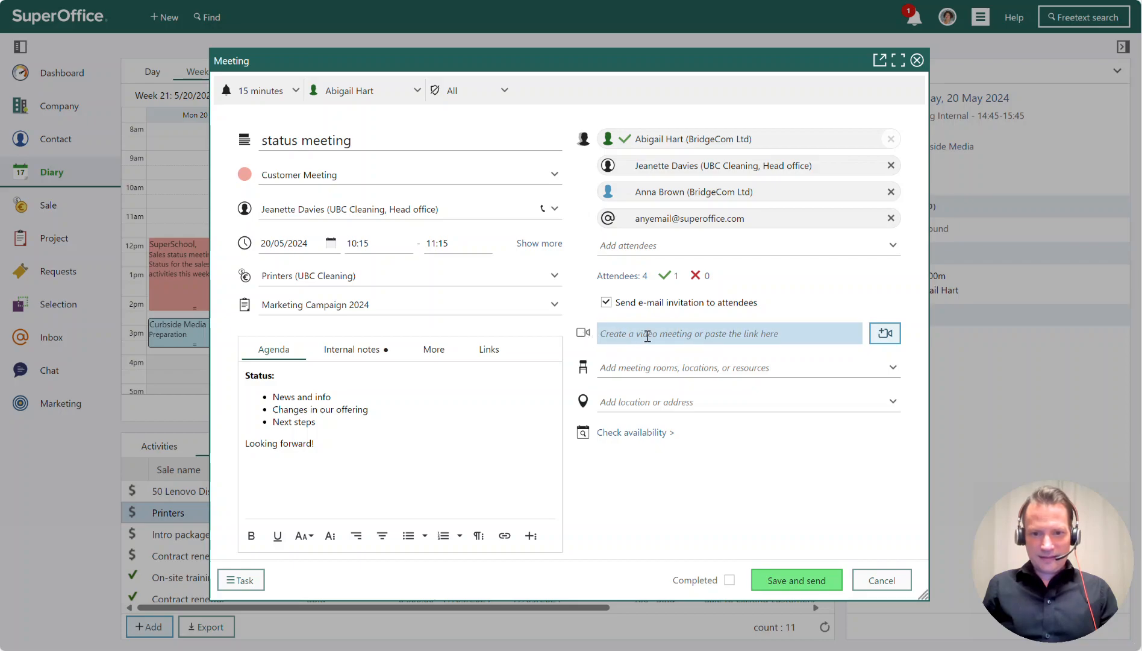
Step: Start adding a video meeting link to the status meeting
click(795, 579)
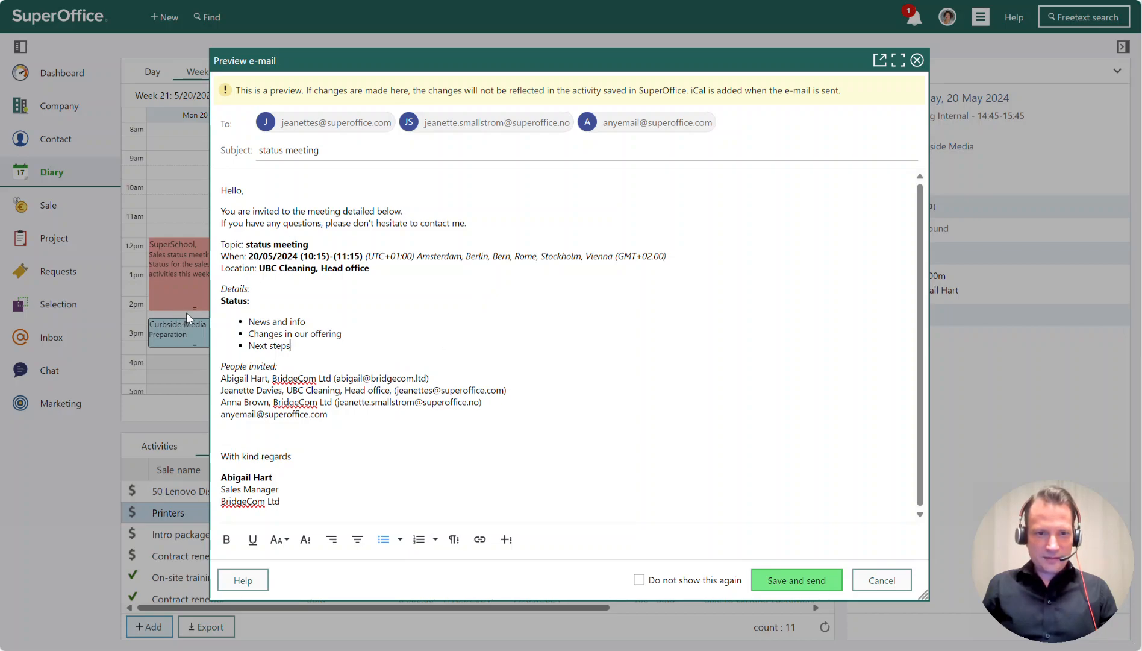
Step: Send the invitation e-mail and save the 10:15–11:15 meeting on Monday 20 May
click(881, 579)
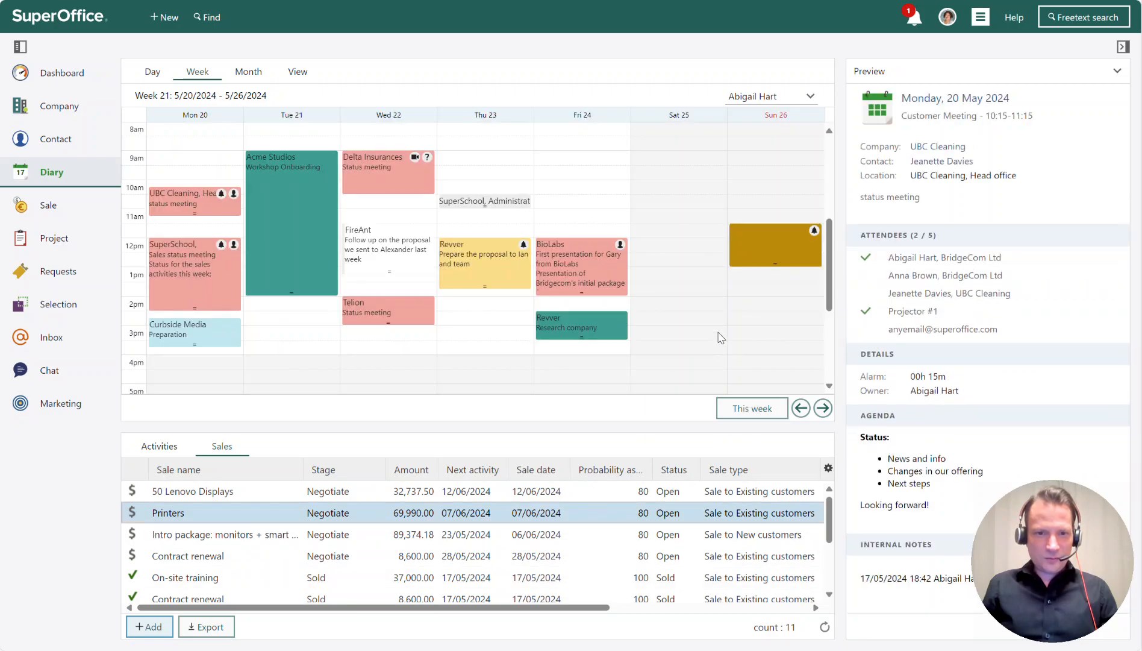